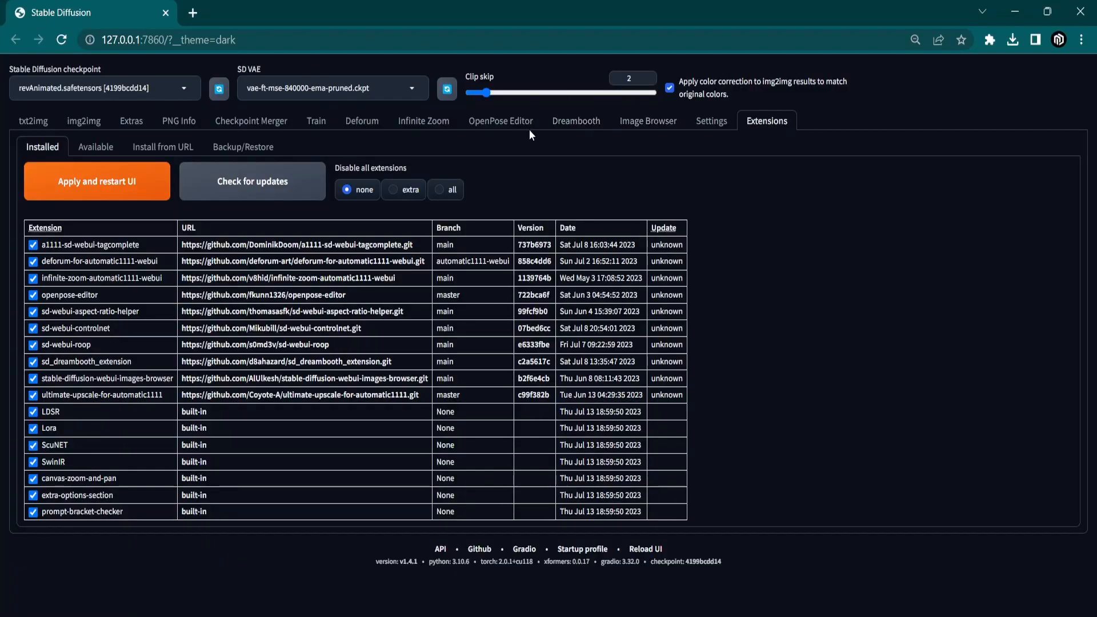
Install the Infinite Zoom extension from its GitHub repository URL (already installed)
left_click(162, 147)
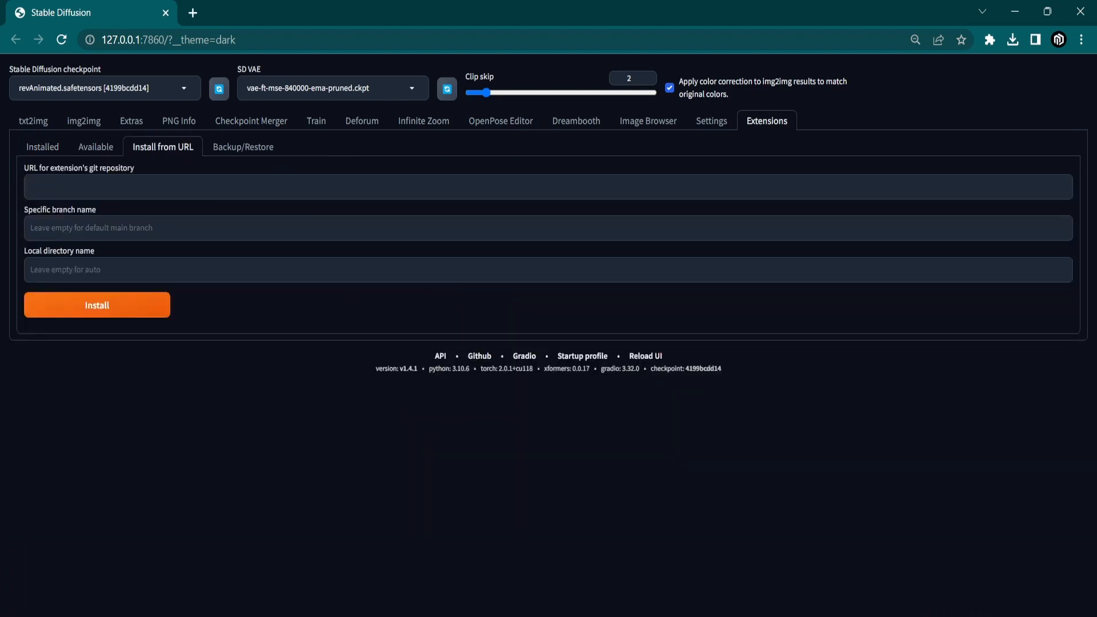
mouse_move(157, 255)
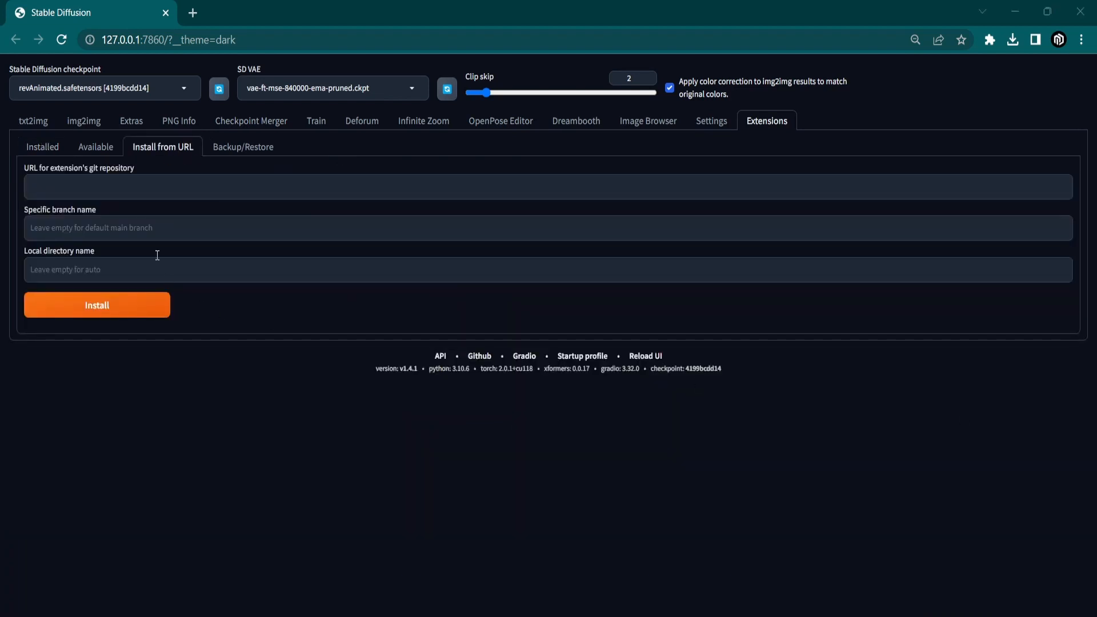
type("https://github.com/v8hid/infinite-zoom-automatic1111-webui")
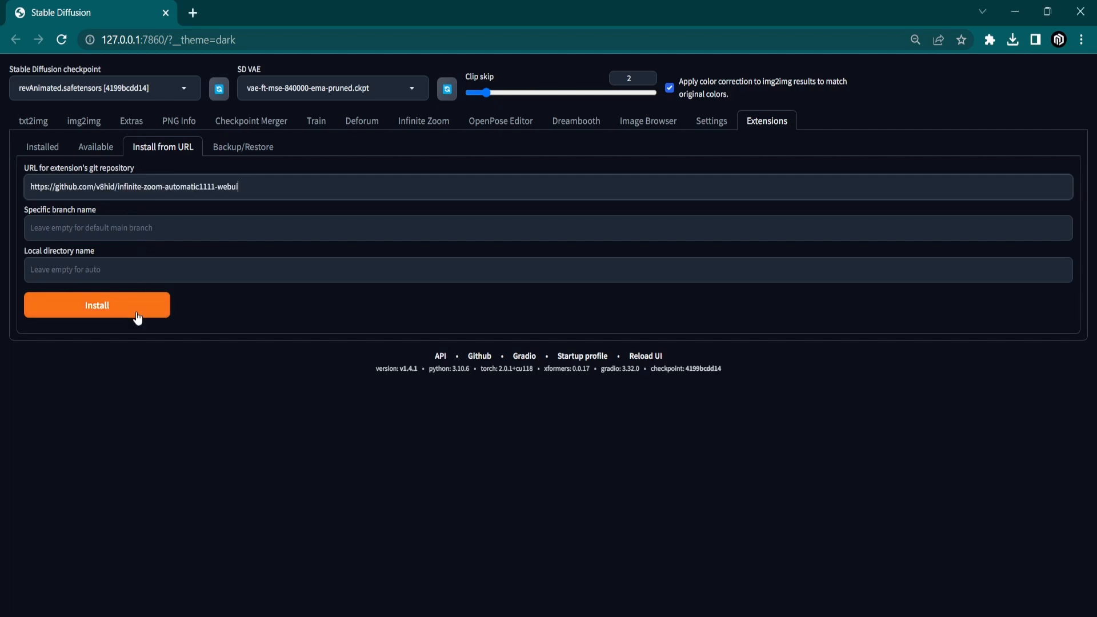
left_click(97, 305)
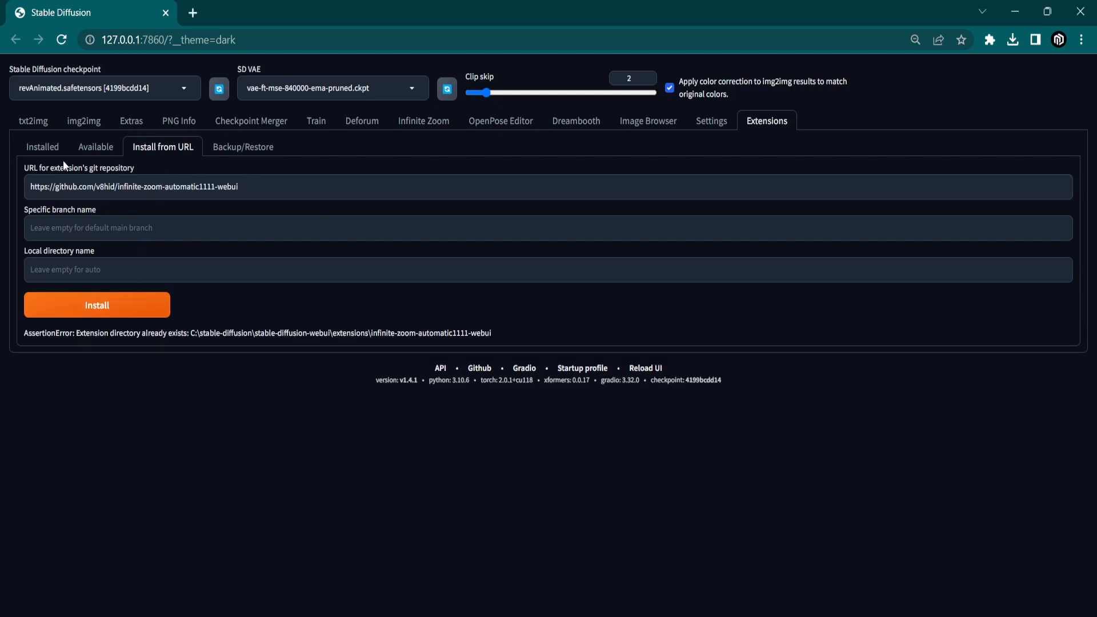
Check installed extensions for updates, then apply and restart the UI
left_click(42, 147)
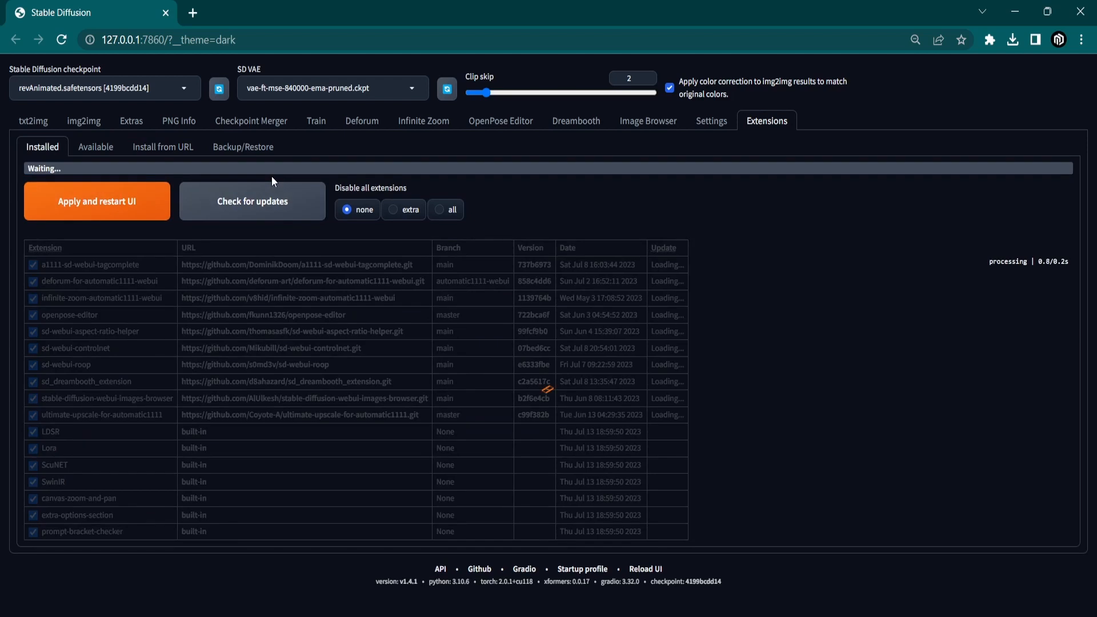
left_click(252, 201)
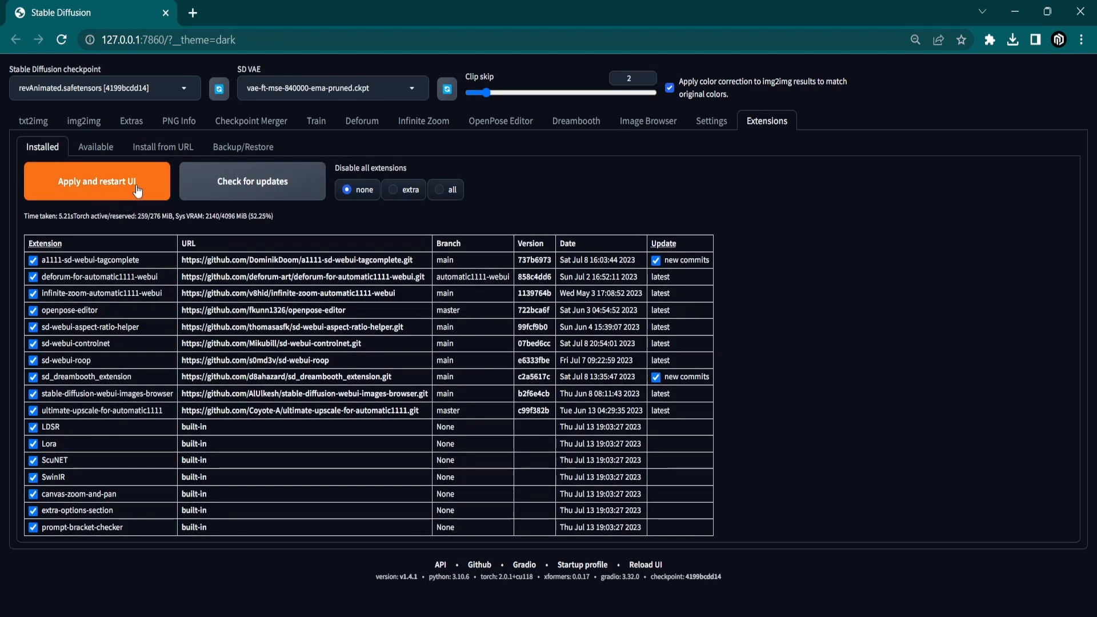
Switch to the Infinite Zoom workspace once the UI has reloaded
left_click(97, 180)
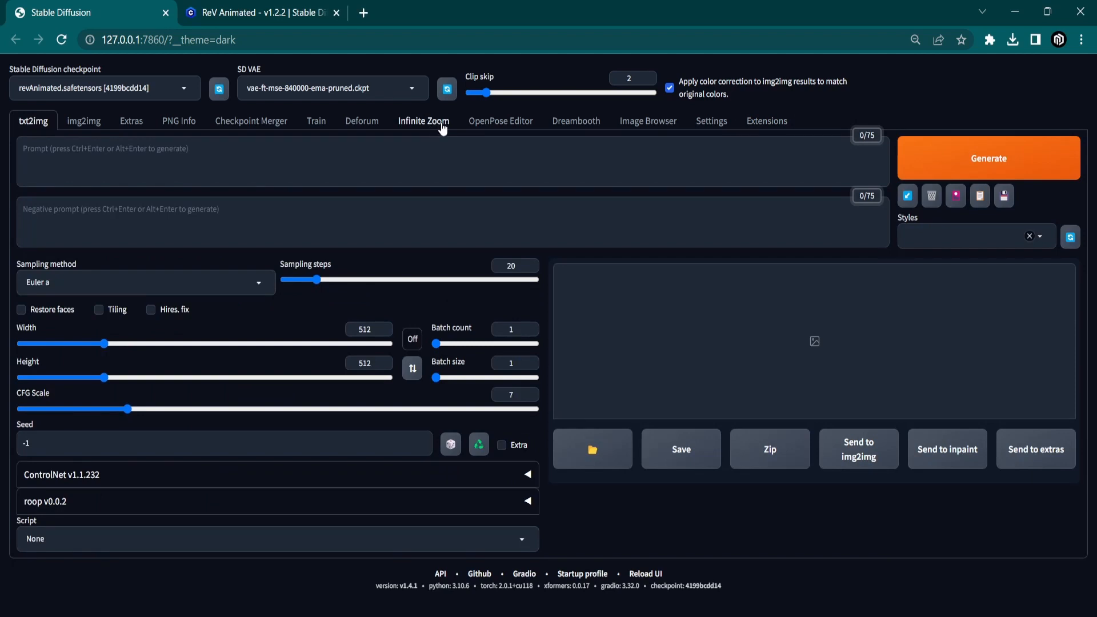
left_click(423, 121)
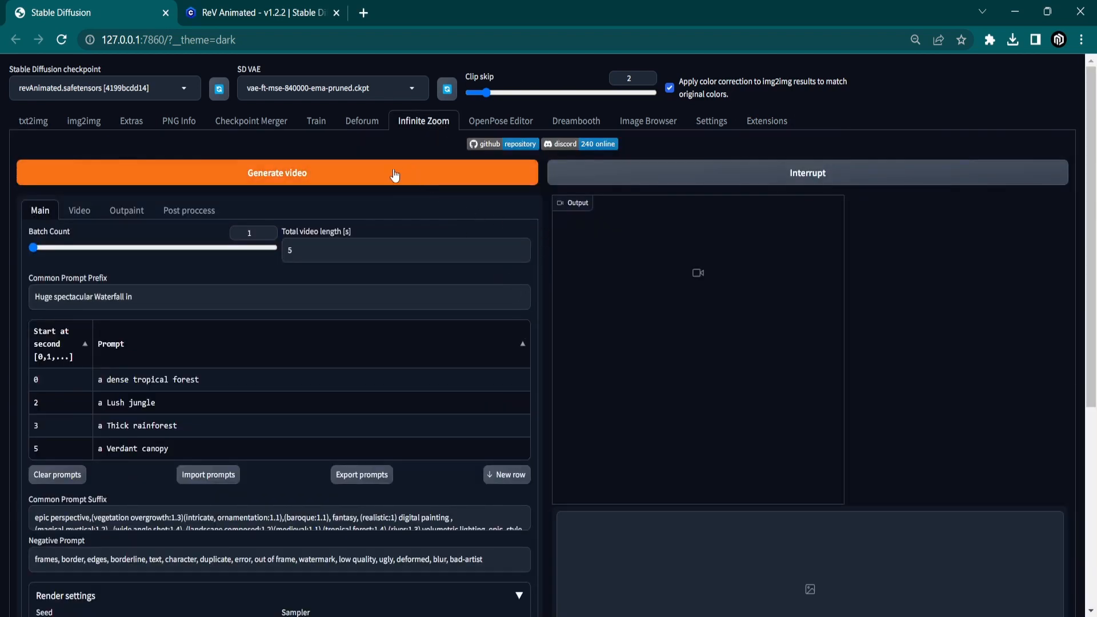
mouse_move(280, 16)
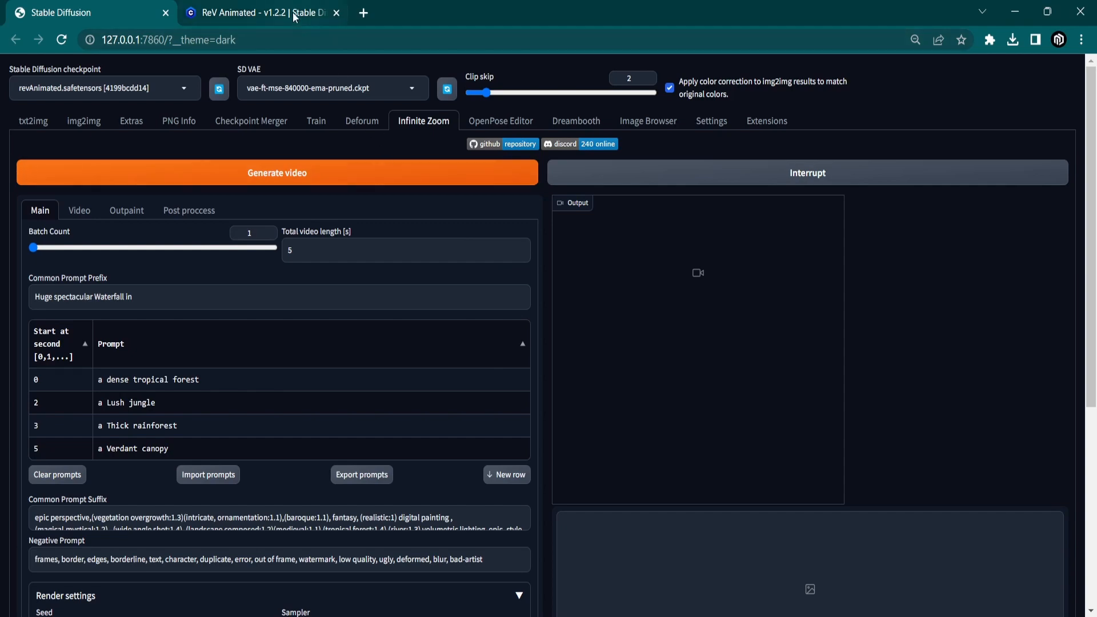
Show the v1.2.1-inp inpainting version of ReV Animated on Civitai
left_click(259, 12)
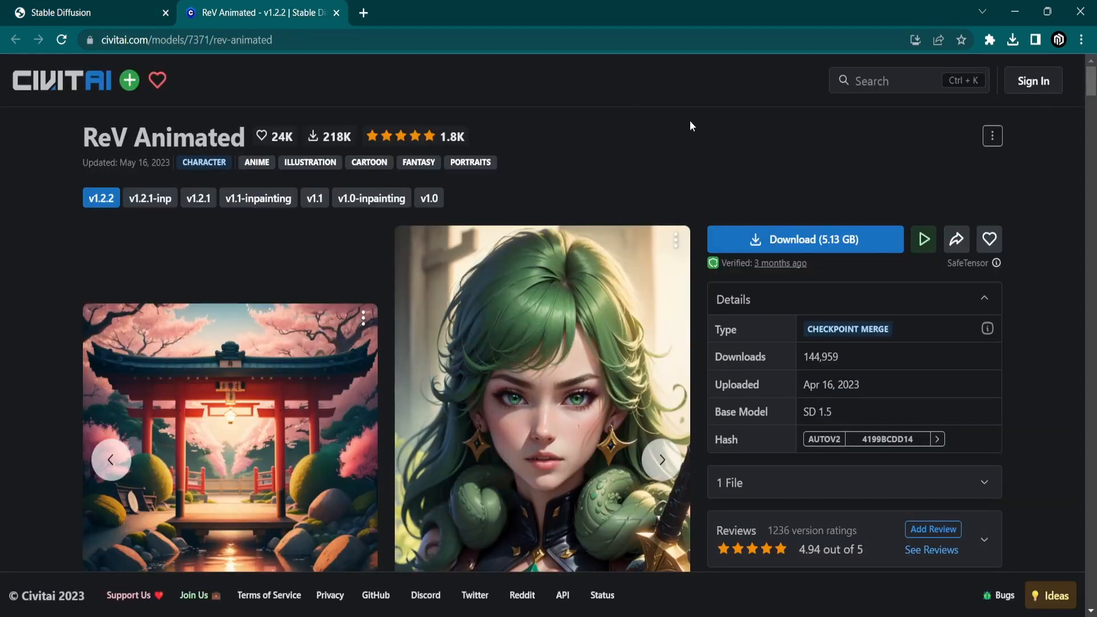
left_click(150, 198)
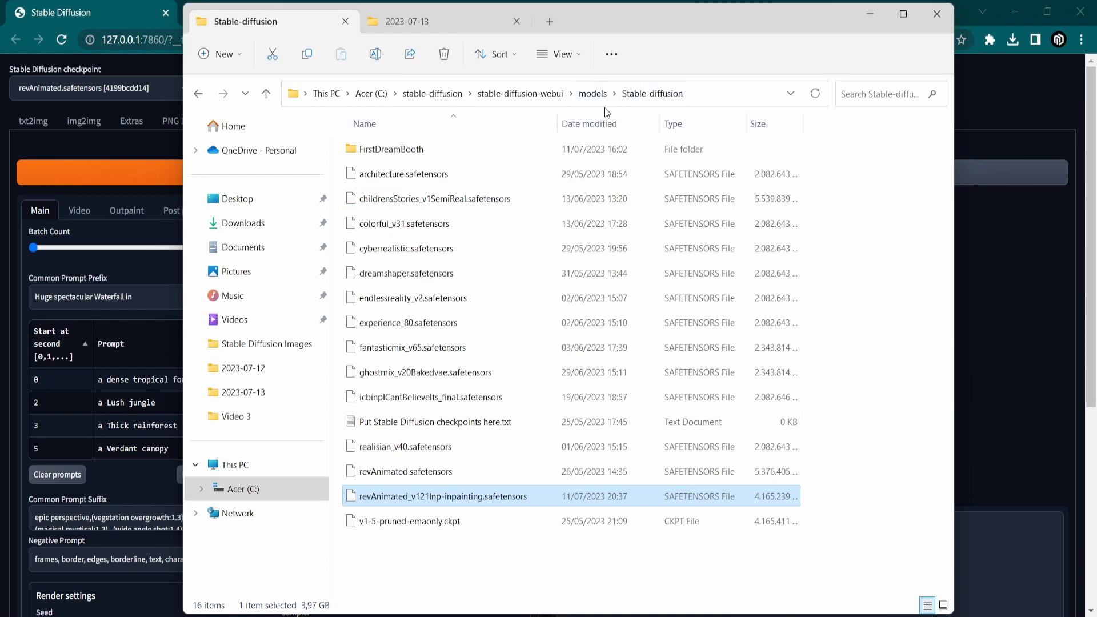
mouse_move(470, 502)
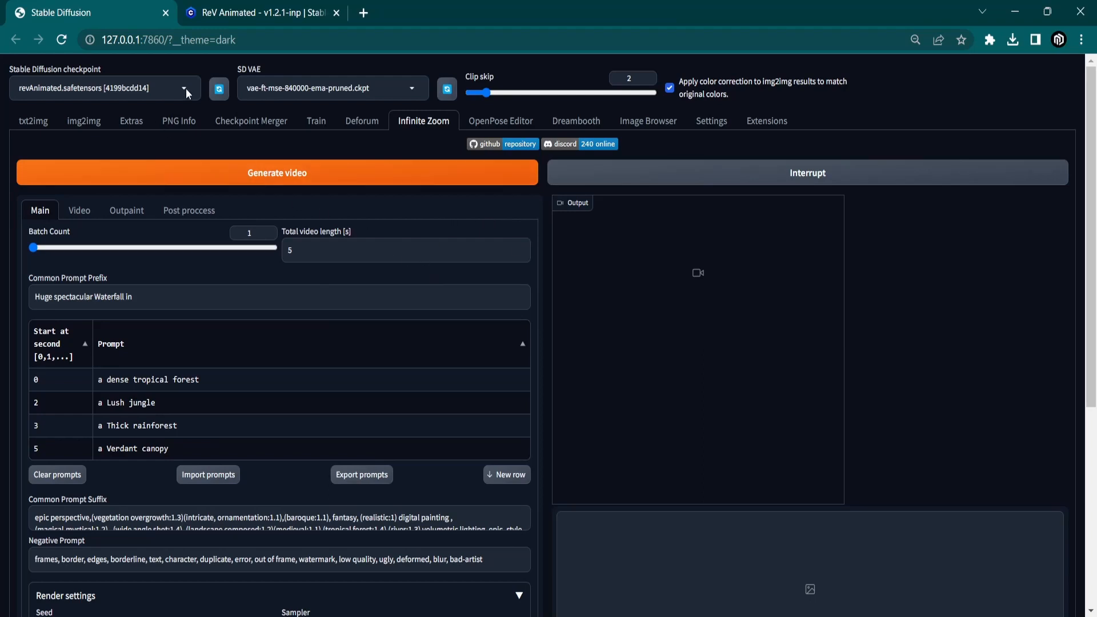
Make revAnimated_v121Inp-inpainting.safetensors the active checkpoint
left_click(184, 87)
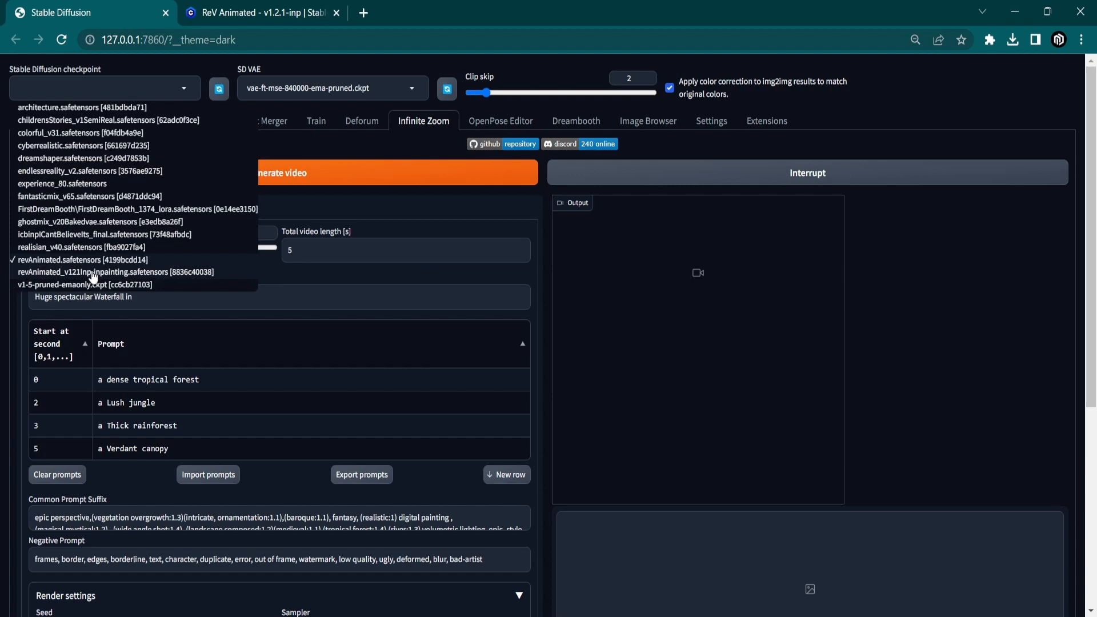
left_click(119, 272)
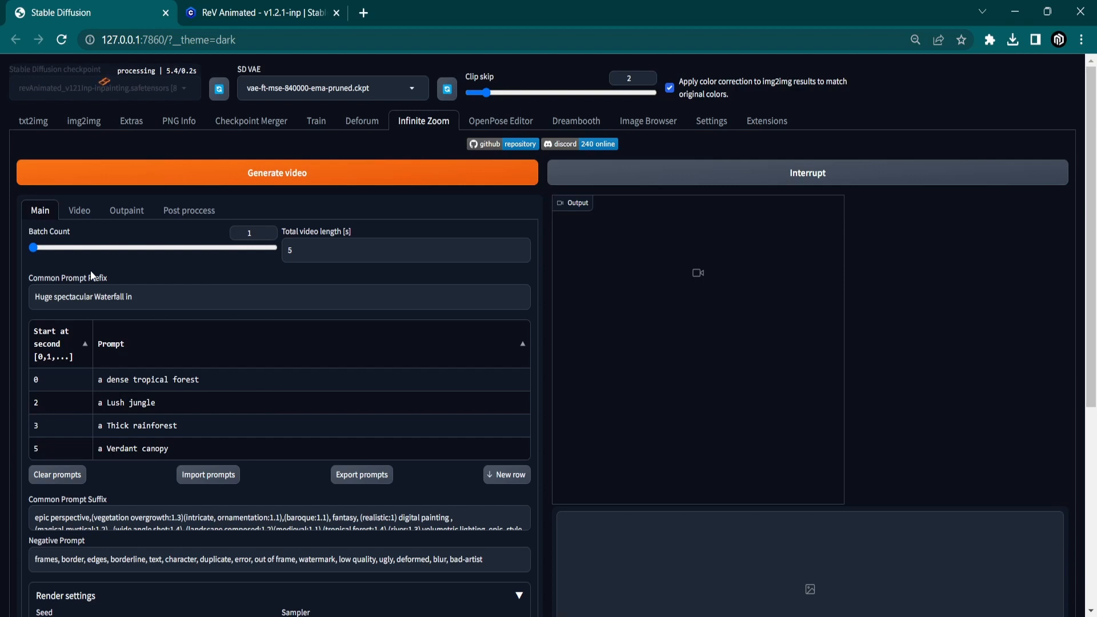
Clear the prompt prefix, enter the astronaut prompts with '8k, realistic' suffix, and choose a custom start image
triple_click(82, 296)
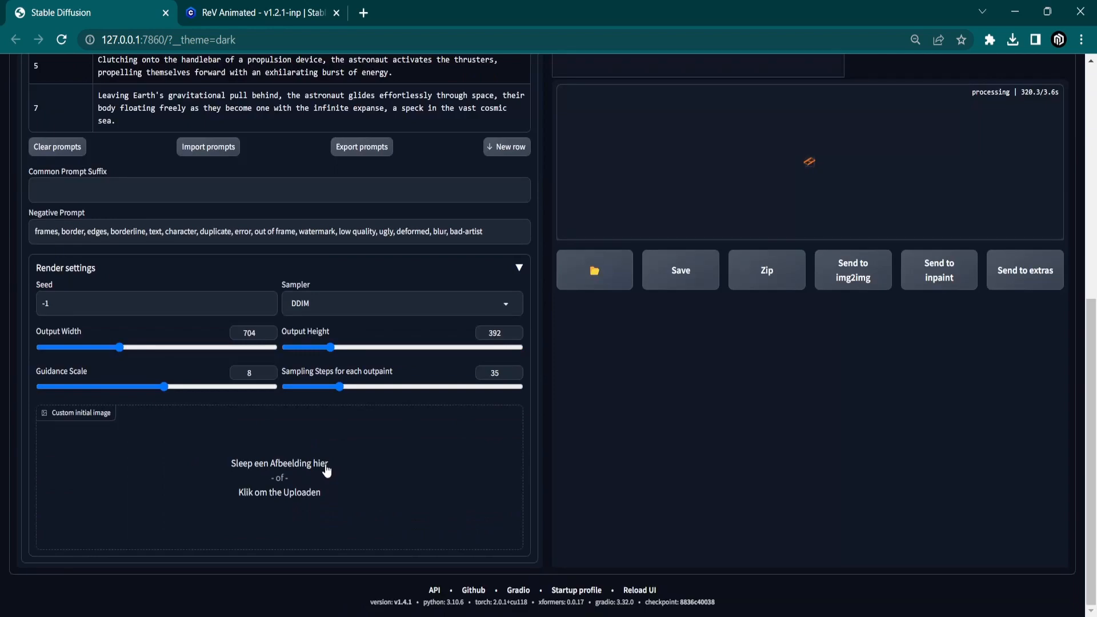
left_click(278, 477)
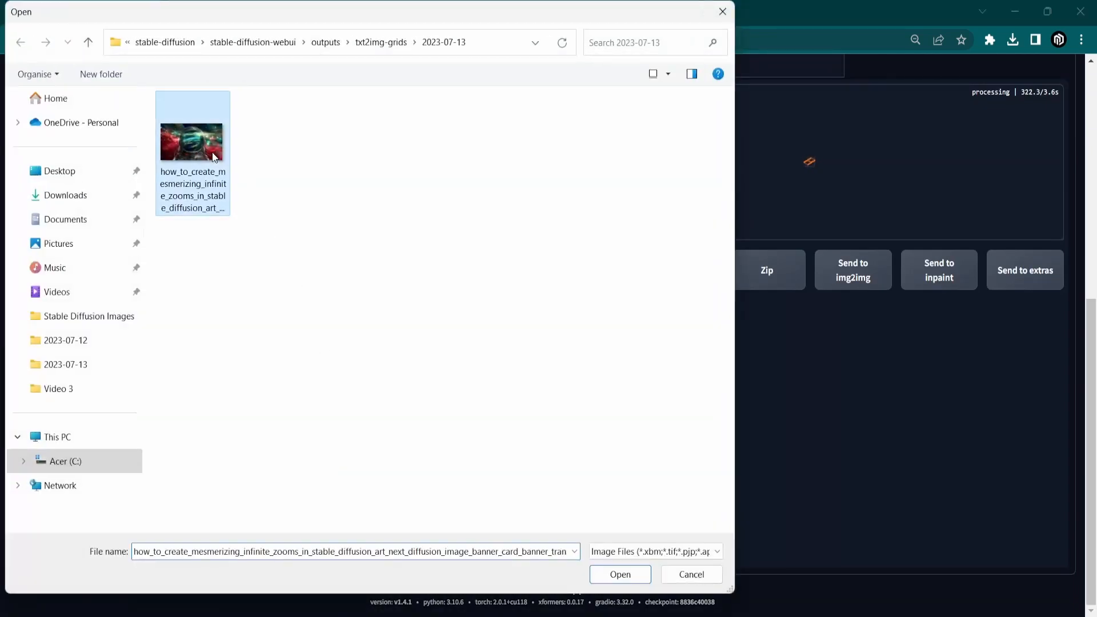
left_click(618, 574)
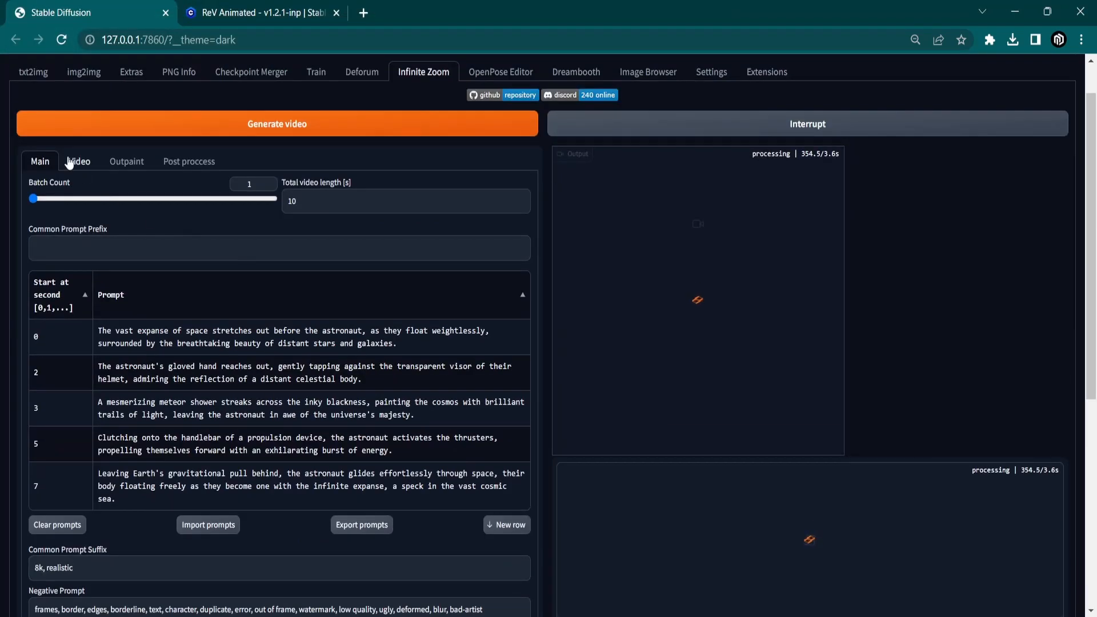
Review the Video and Outpaint settings (mask blur 48, latent noise) and generate the video
left_click(79, 161)
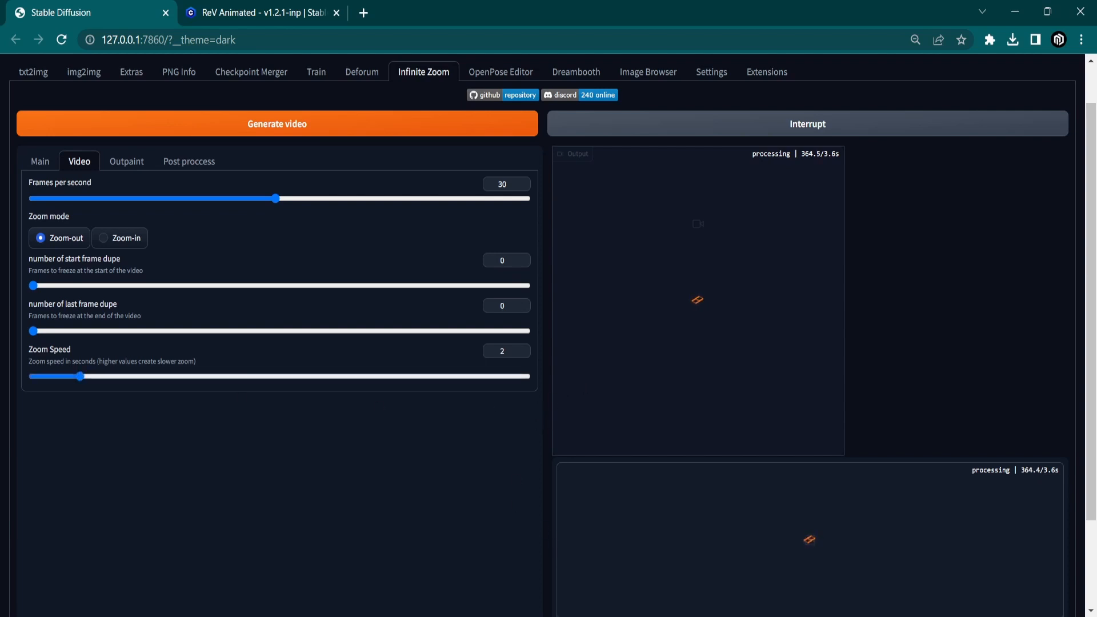
left_click(125, 161)
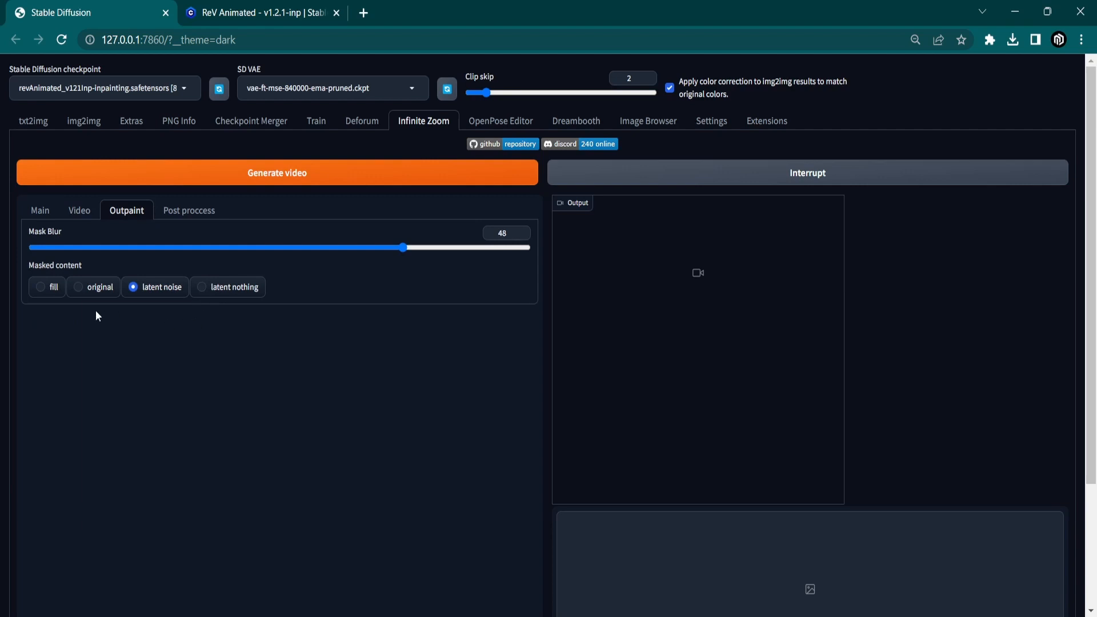
mouse_move(103, 320)
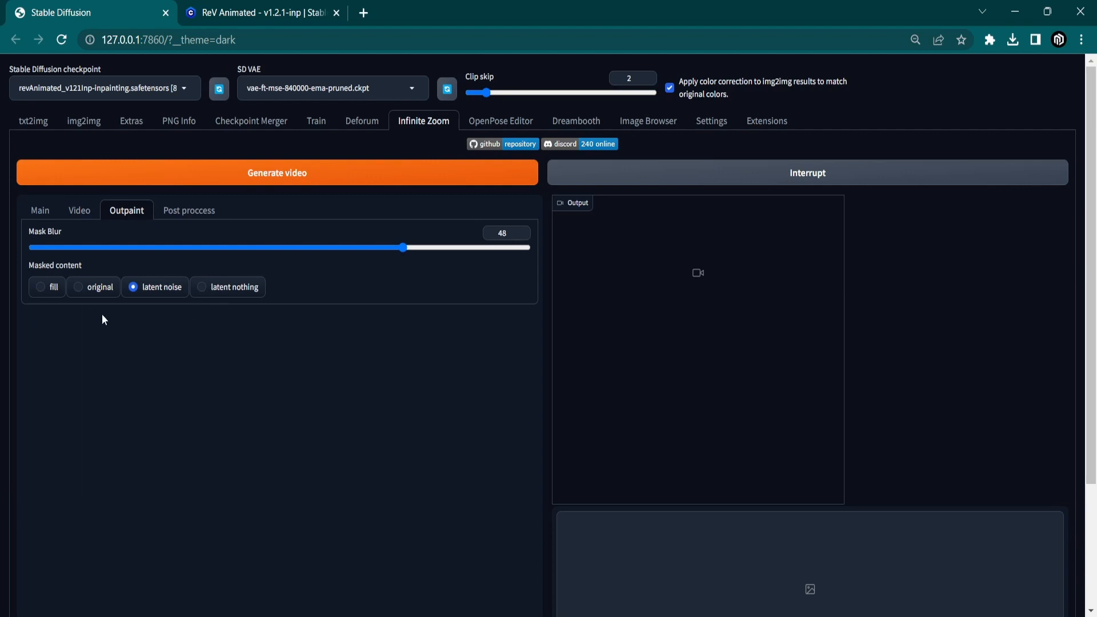
mouse_move(402, 247)
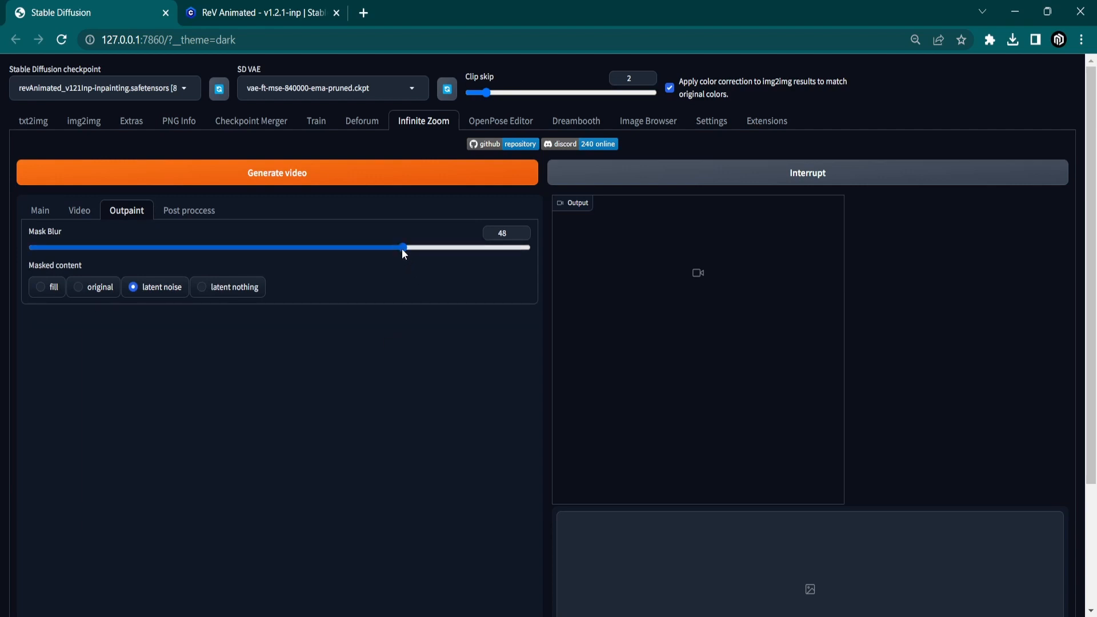
mouse_move(153, 293)
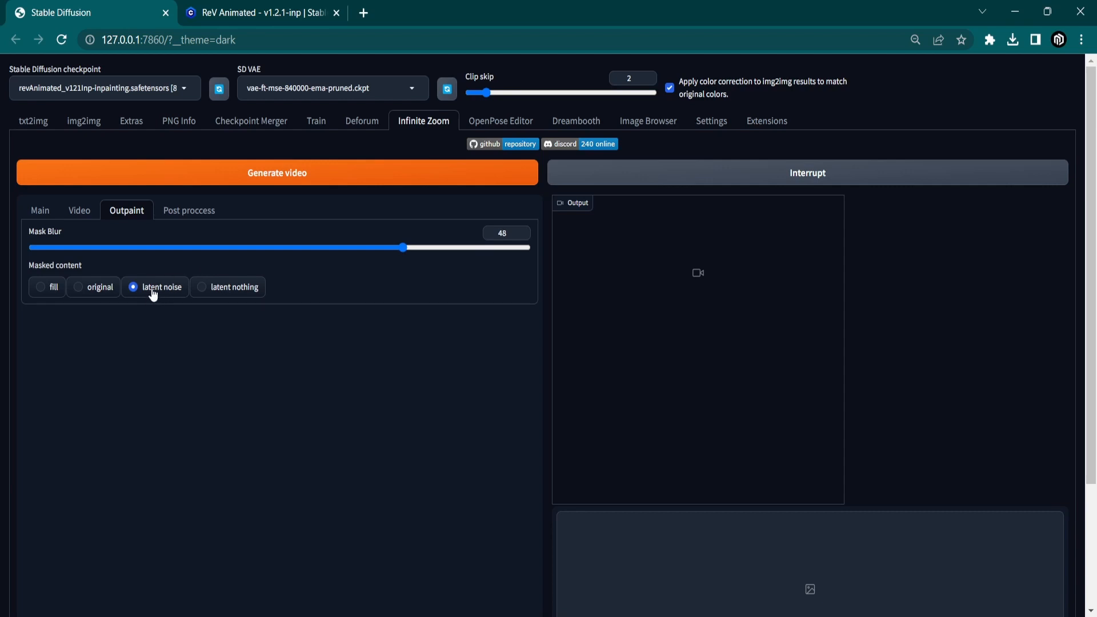
mouse_move(164, 297)
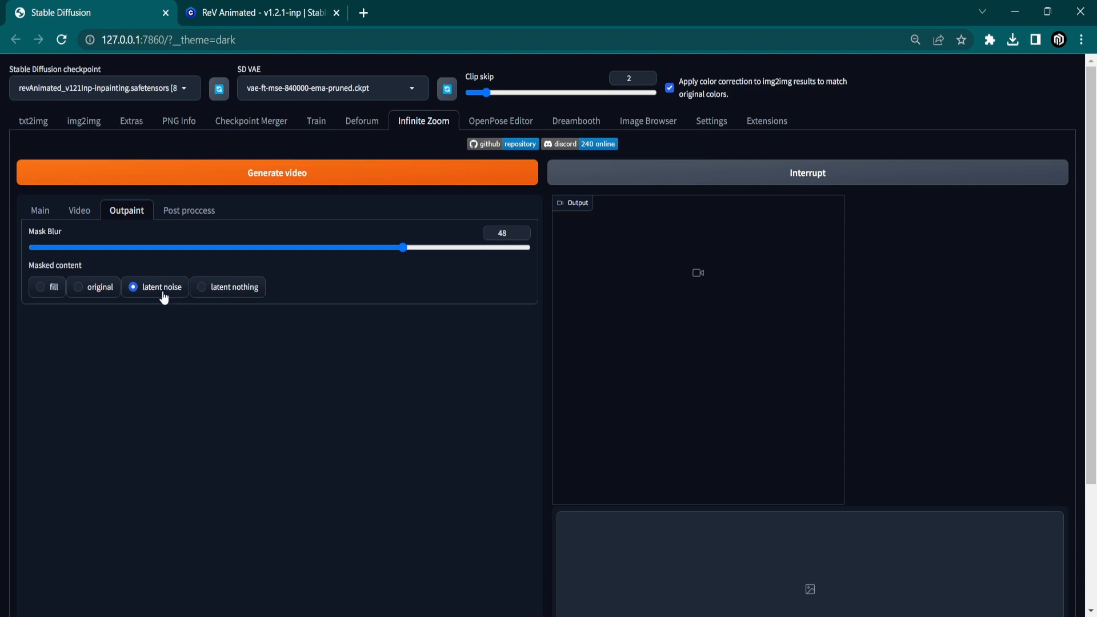
mouse_move(164, 296)
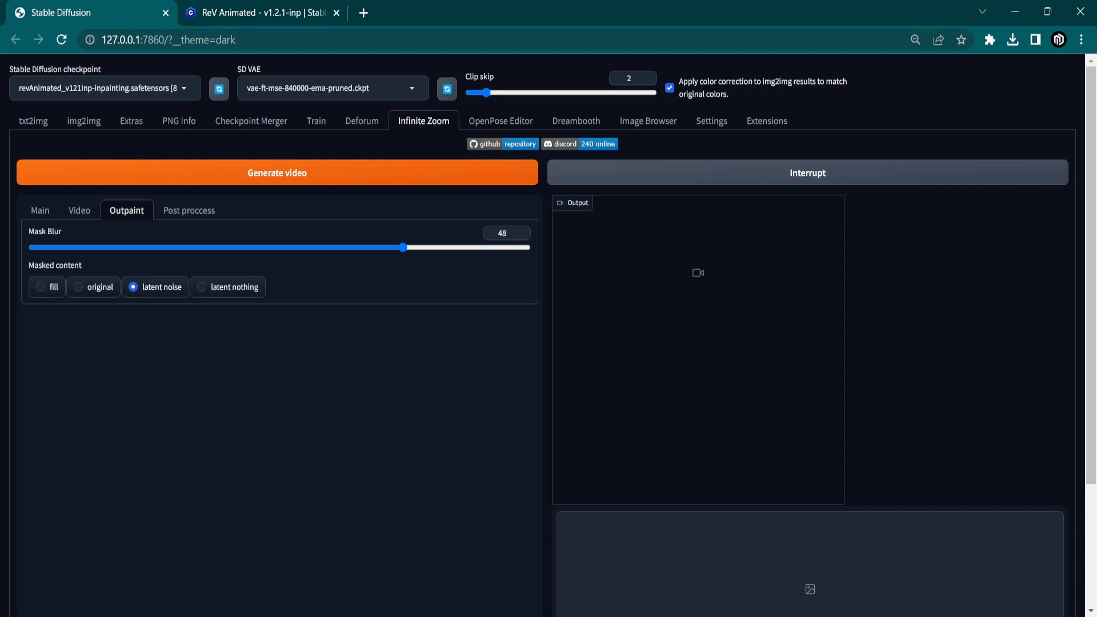
mouse_move(616, 533)
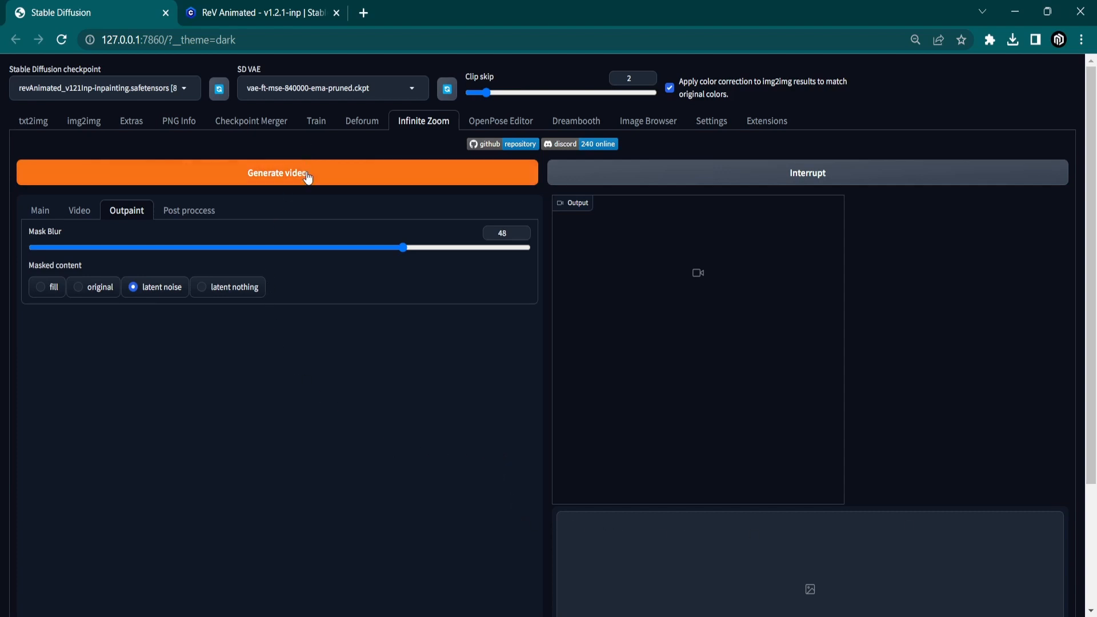
left_click(277, 173)
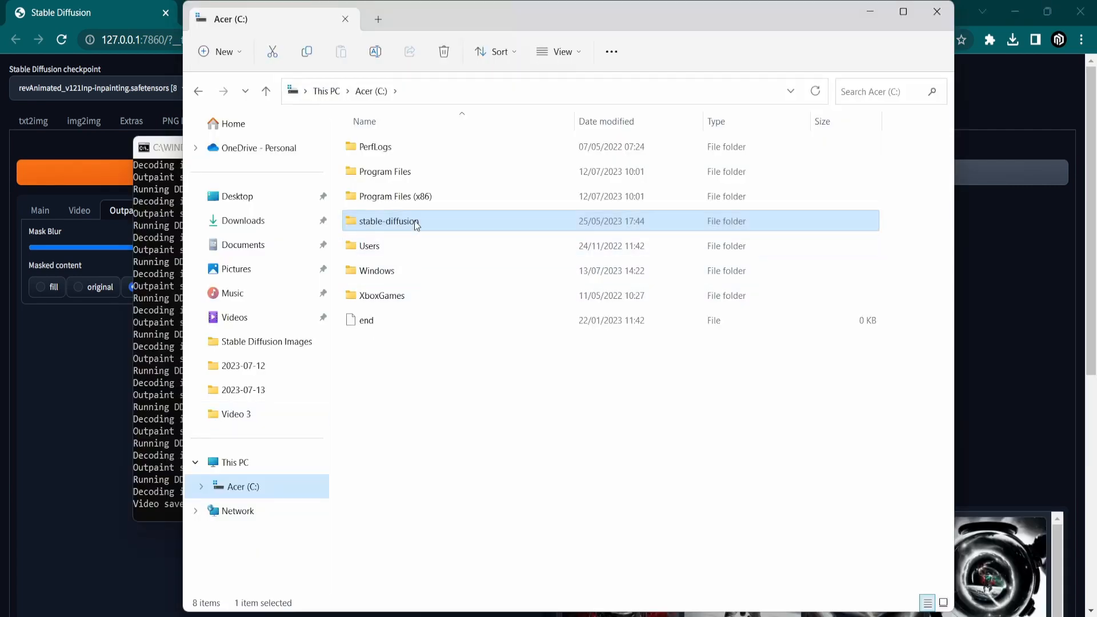
Browse into stable-diffusion > stable-diffusion-webui > outputs > infinite-zooms
double_click(386, 221)
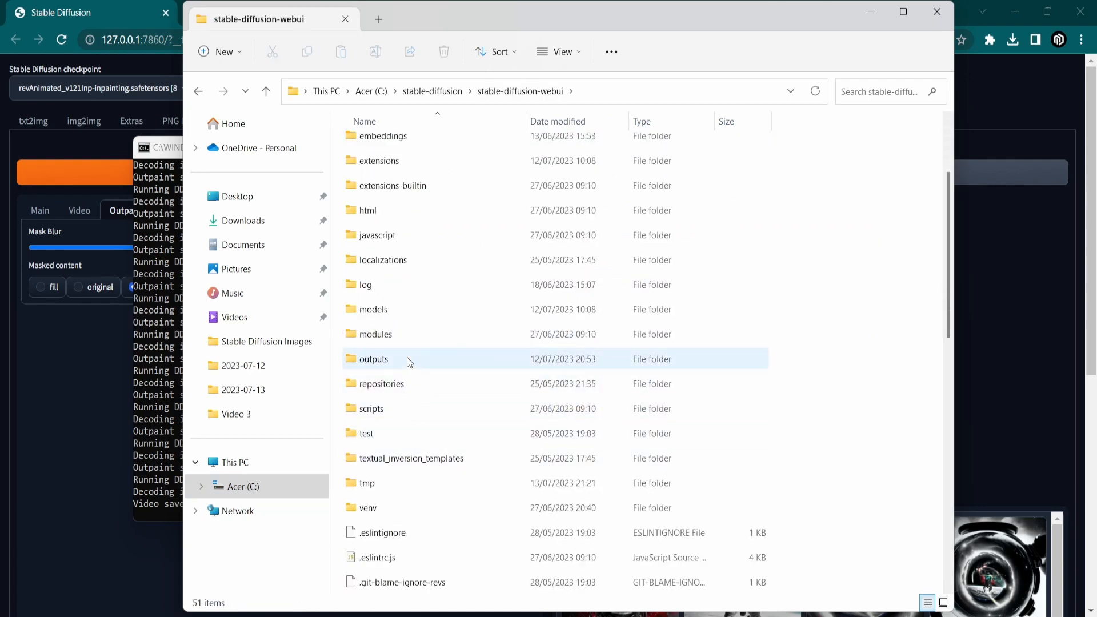
double_click(374, 359)
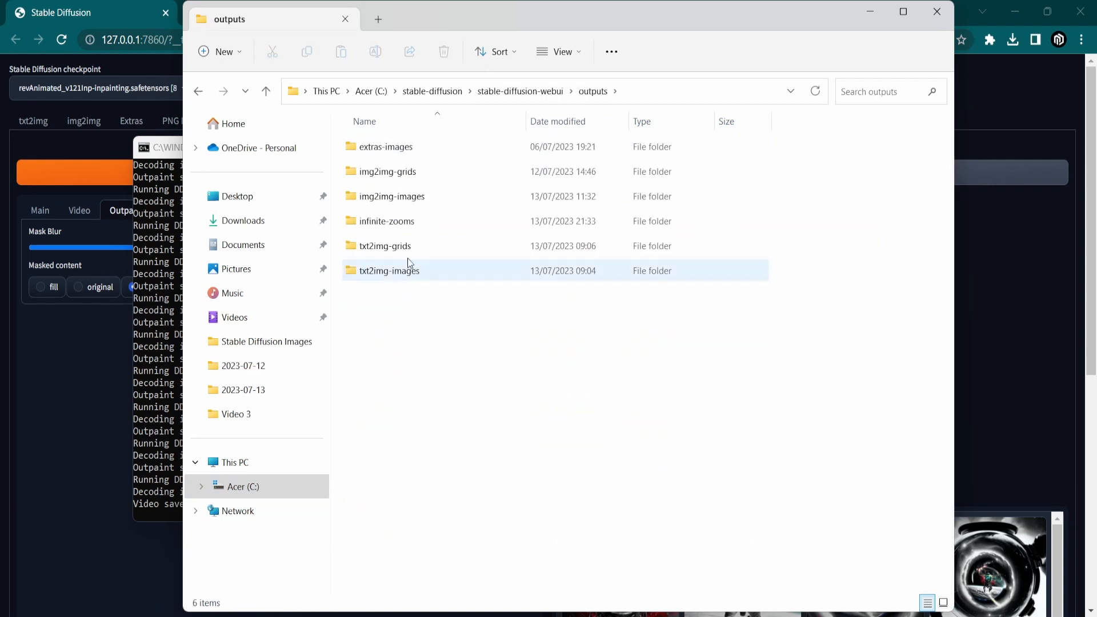
double_click(384, 221)
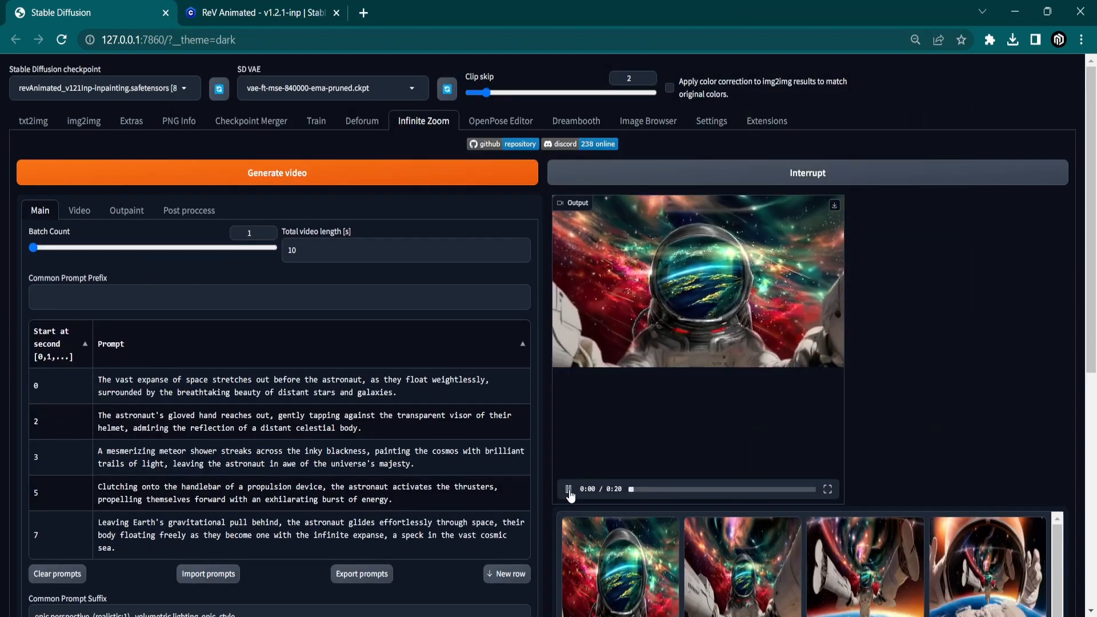
Play the finished astronaut infinite-zoom video in the Output panel
left_click(567, 489)
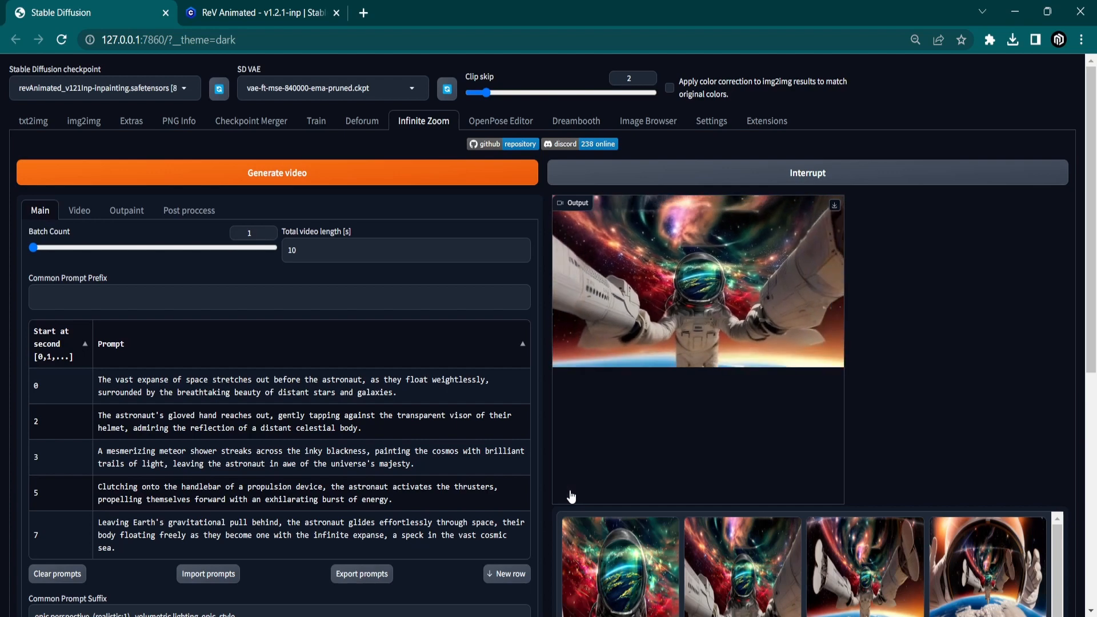